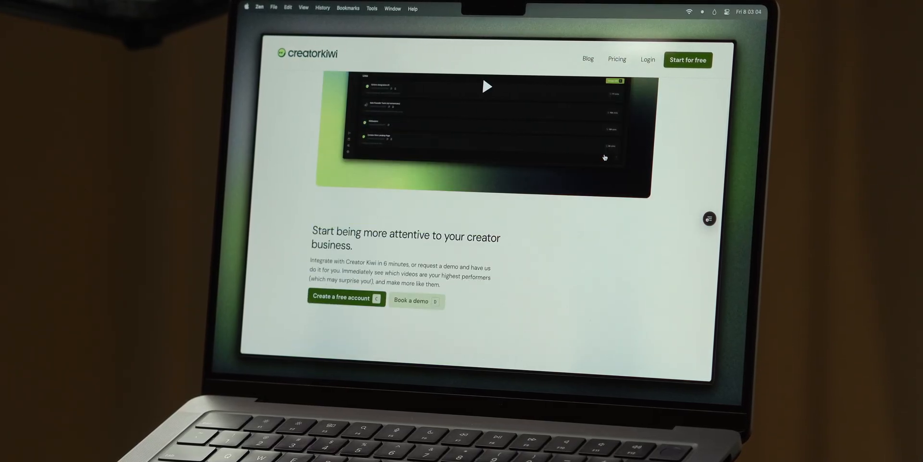
scroll(down, 3)
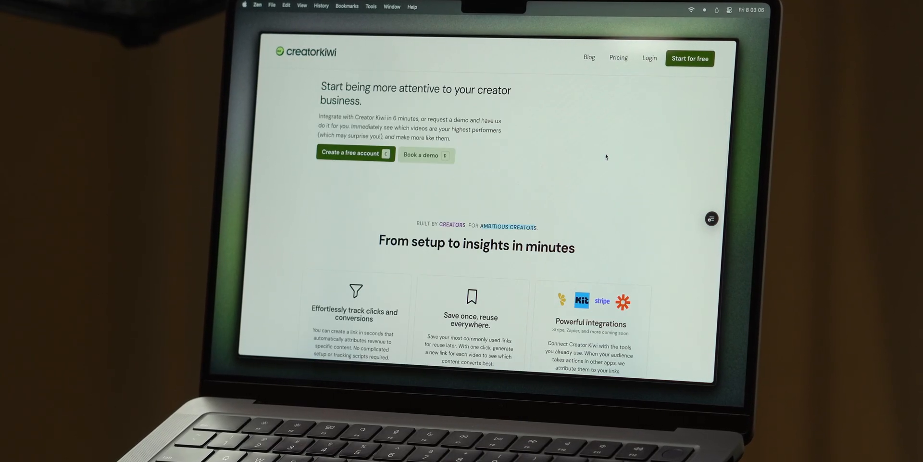
scroll(down, 3)
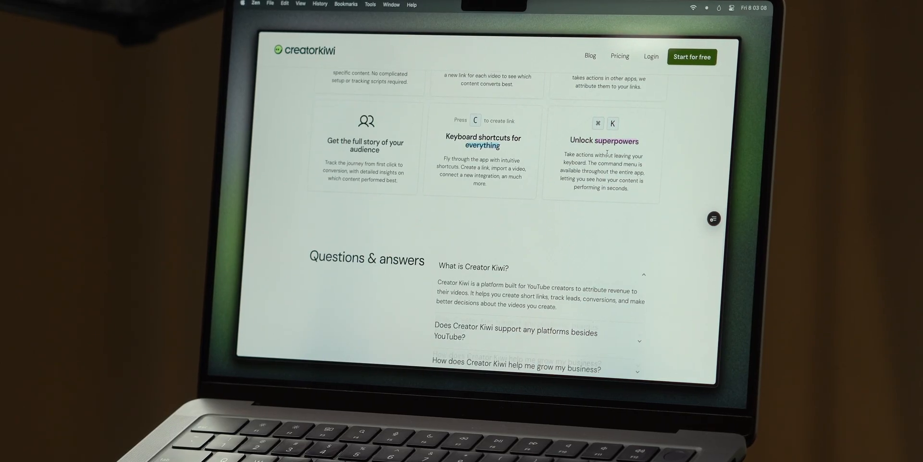
scroll(down, 3)
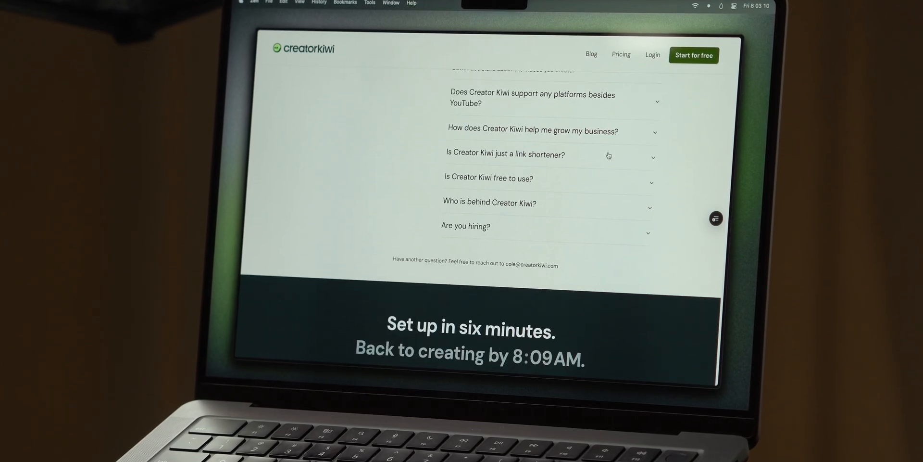
scroll(down, 3)
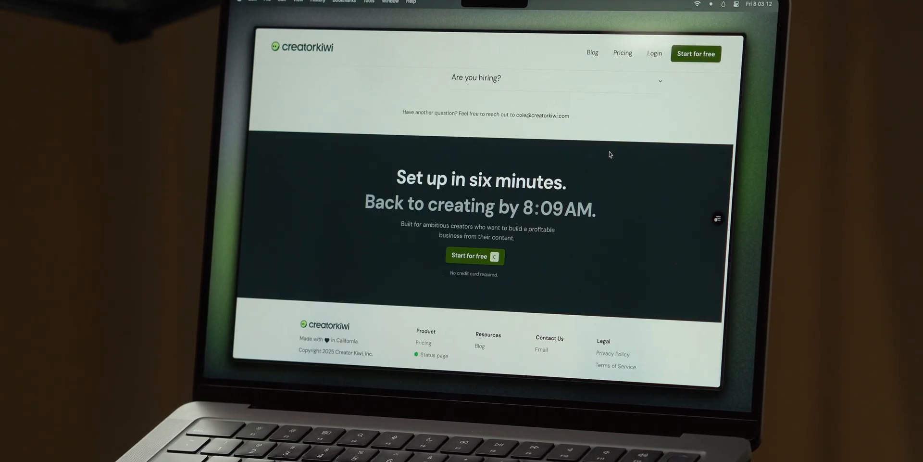